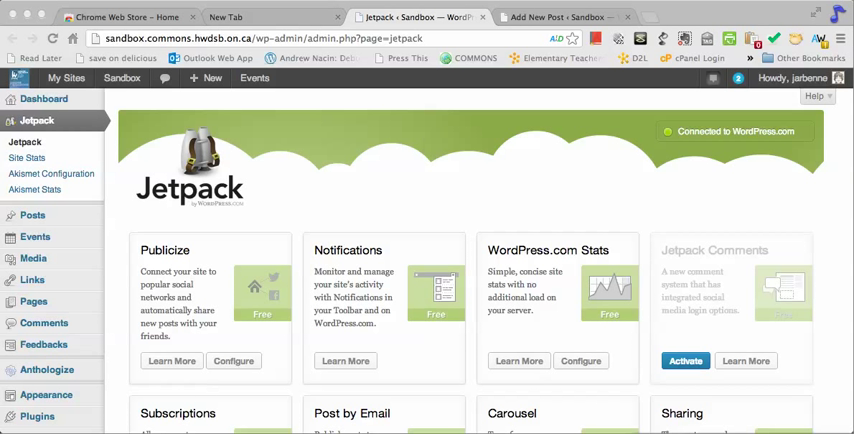
Scroll the page and switch to the New Tab tab listing installed apps
scroll(down, 3)
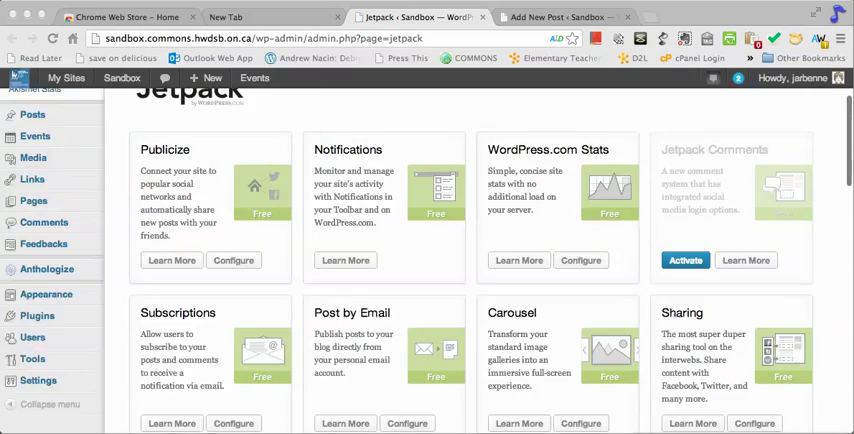
scroll(down, 3)
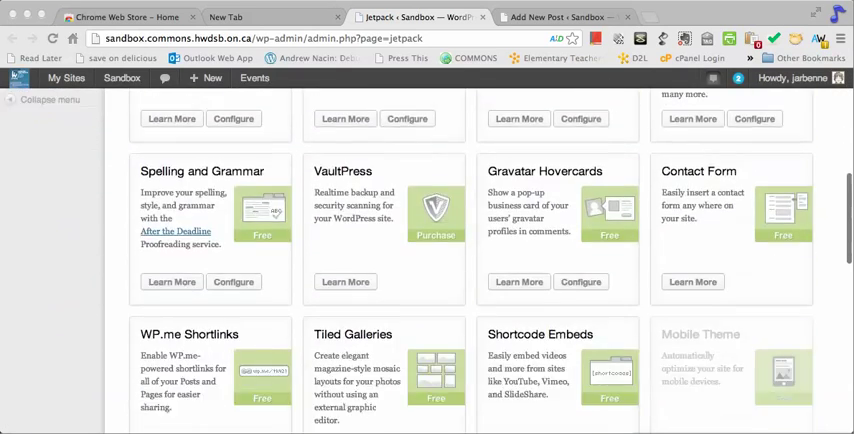
scroll(down, 3)
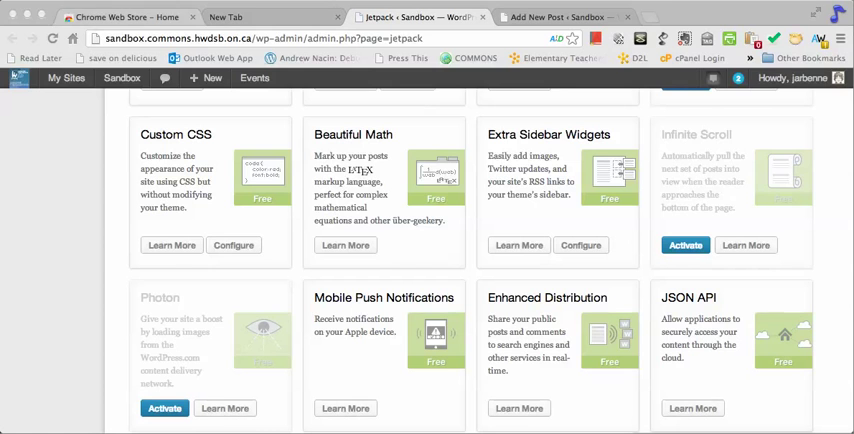
click(130, 17)
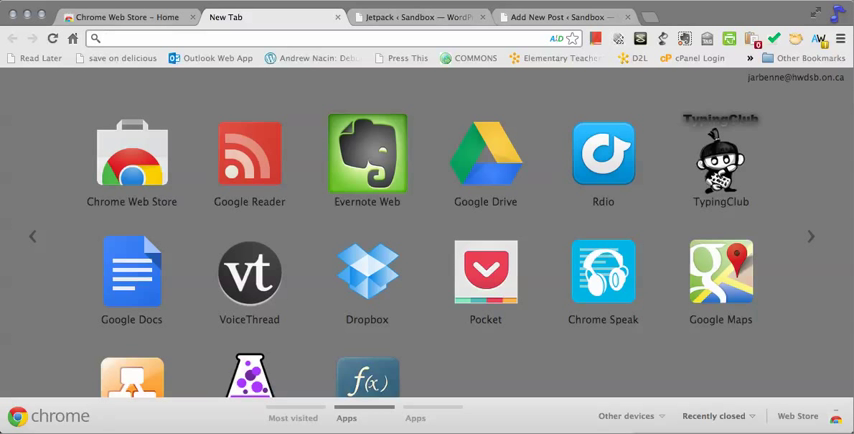
mouse_move(132, 165)
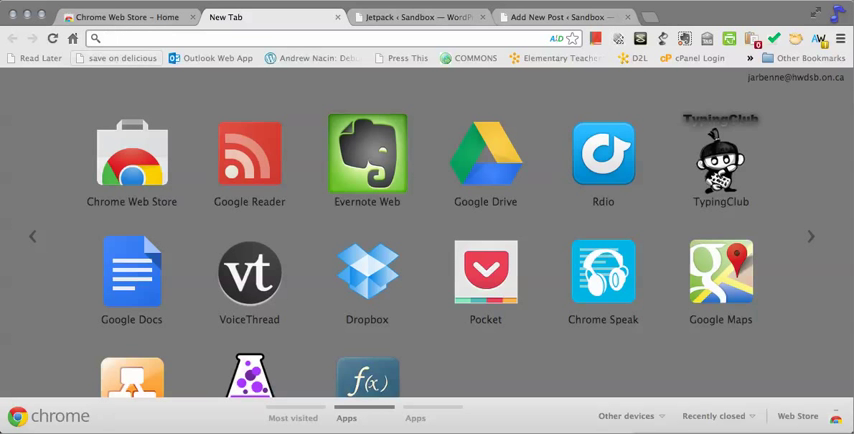
Open the Chrome Web Store's Education category and scroll through its app listings
click(127, 160)
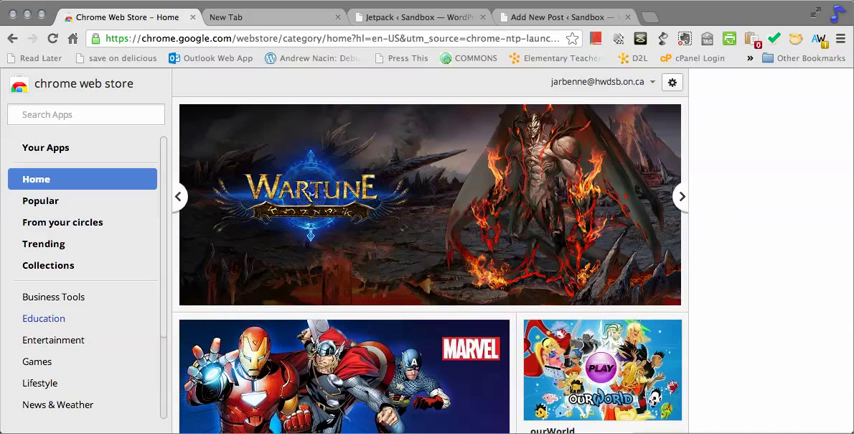
click(42, 318)
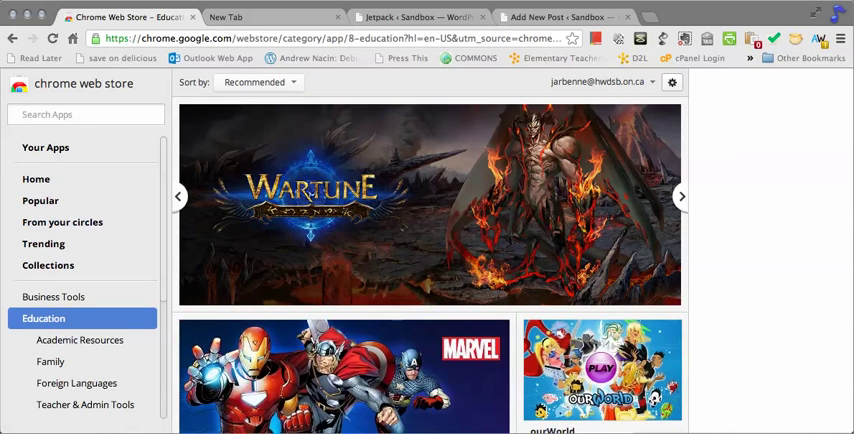
click(683, 194)
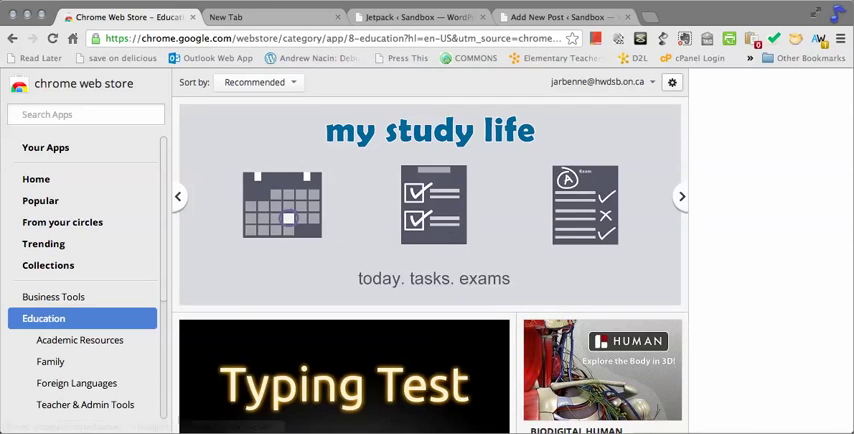
scroll(down, 3)
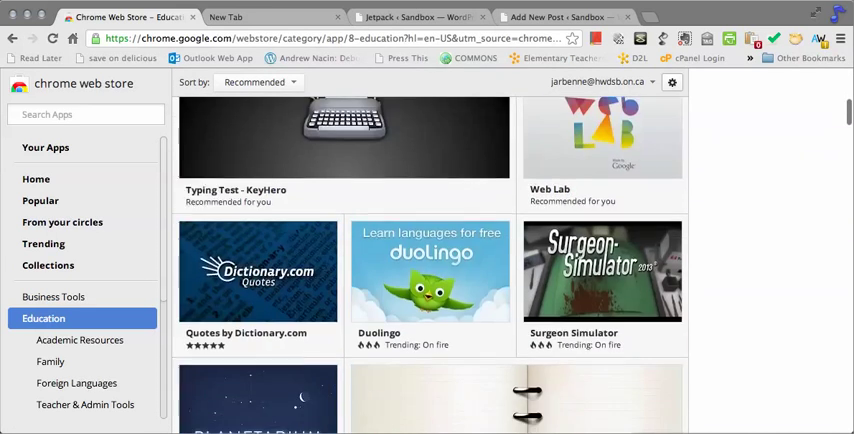
scroll(down, 3)
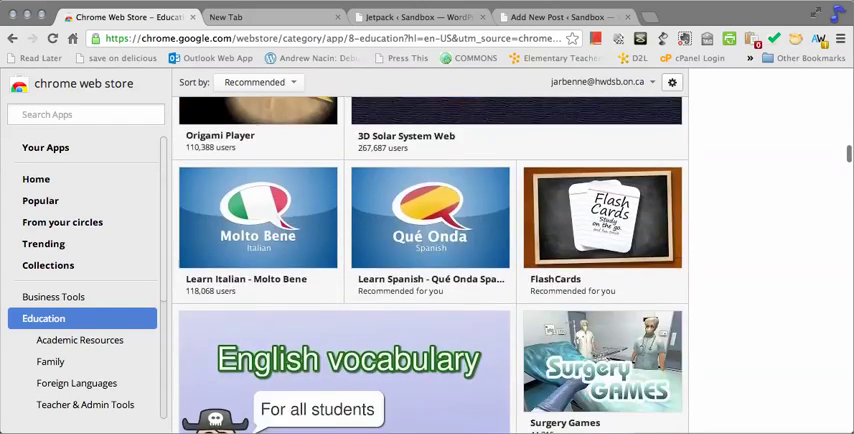
scroll(down, 3)
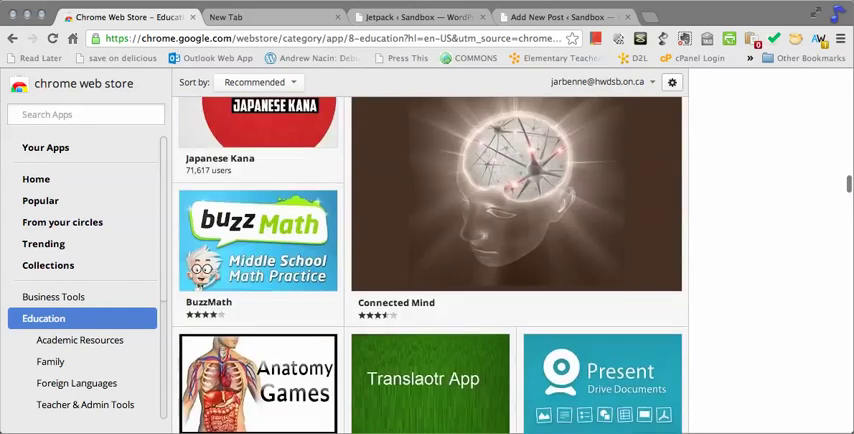
scroll(down, 3)
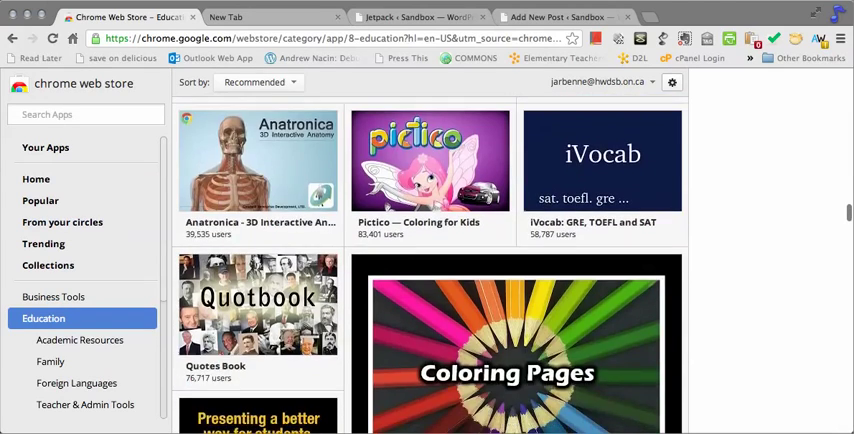
scroll(down, 3)
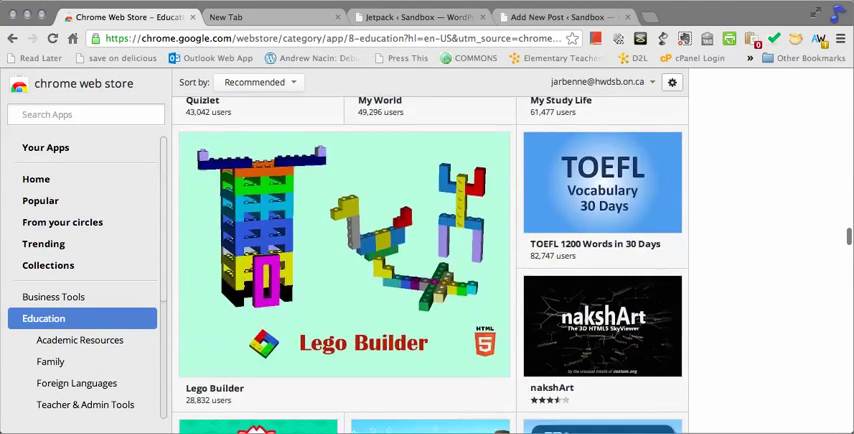
scroll(down, 3)
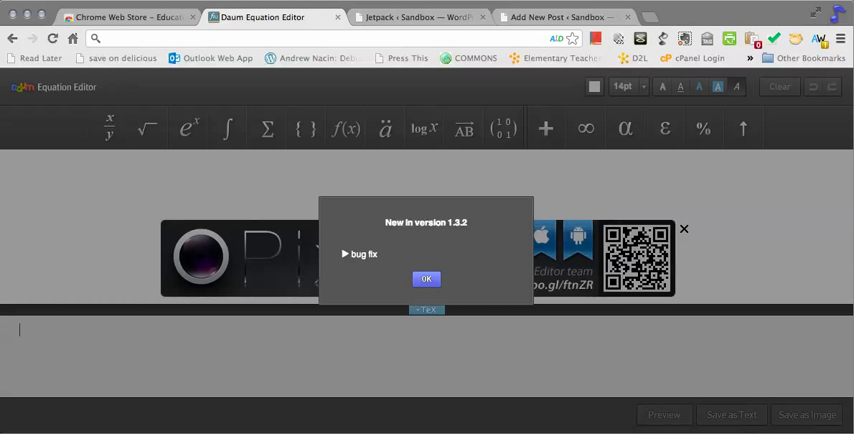
Dismiss the 'New in version' notice and close the OPix advertising banner
click(425, 279)
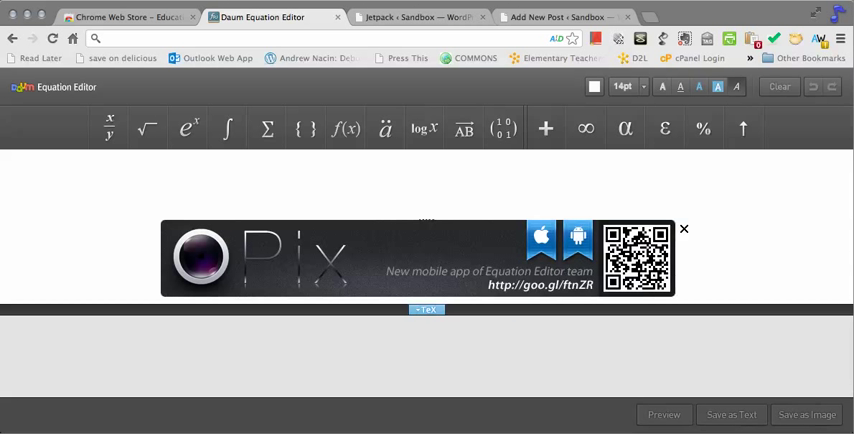
click(684, 230)
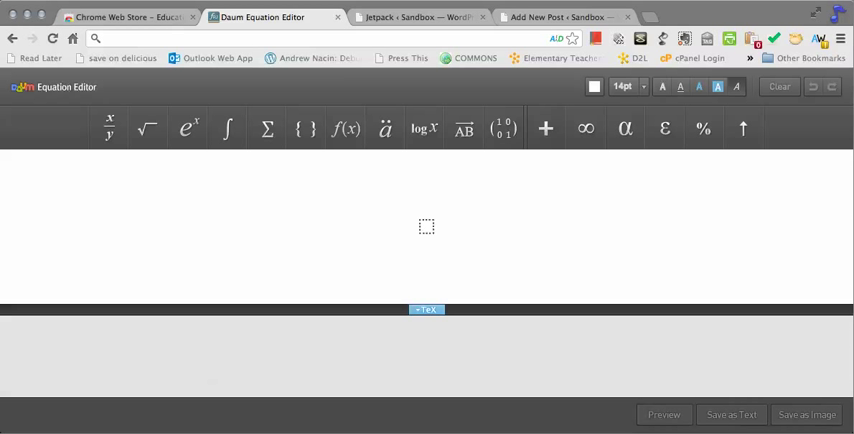
Insert a stacked fraction template with numerator 1 and denominator 2
click(114, 129)
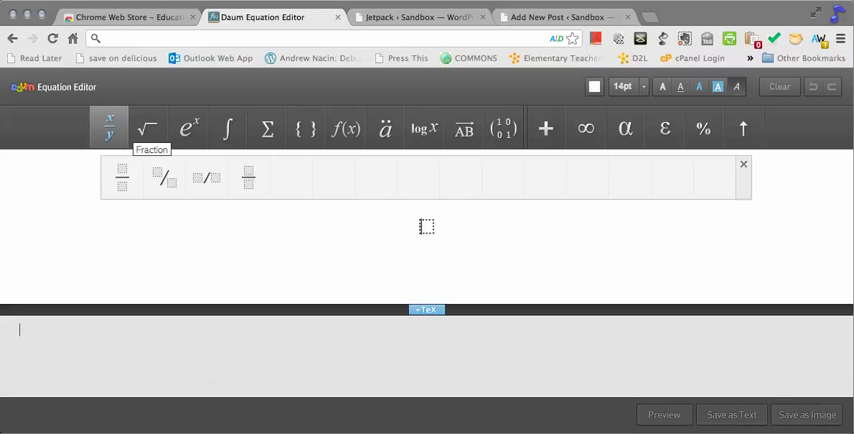
click(125, 180)
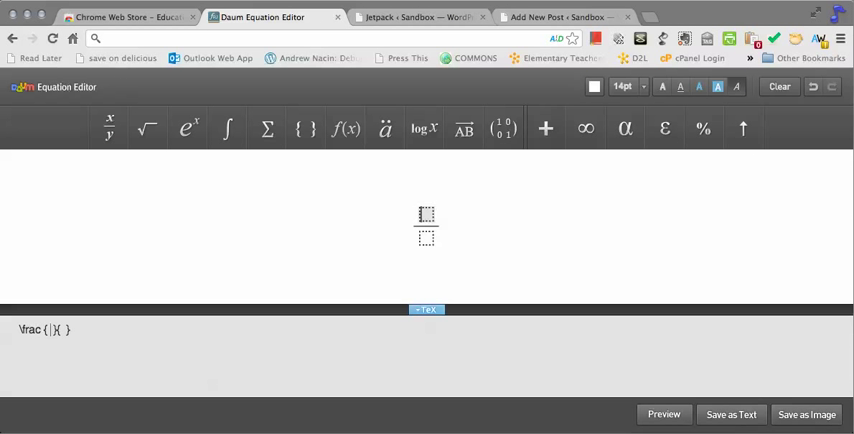
text(1)
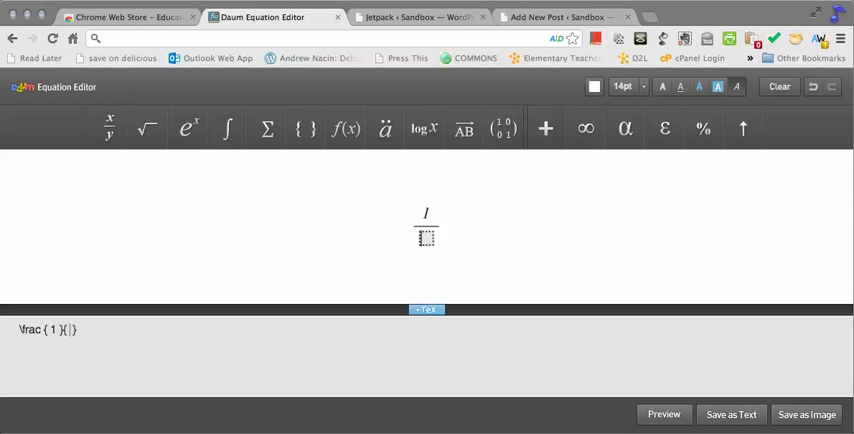
text(2)
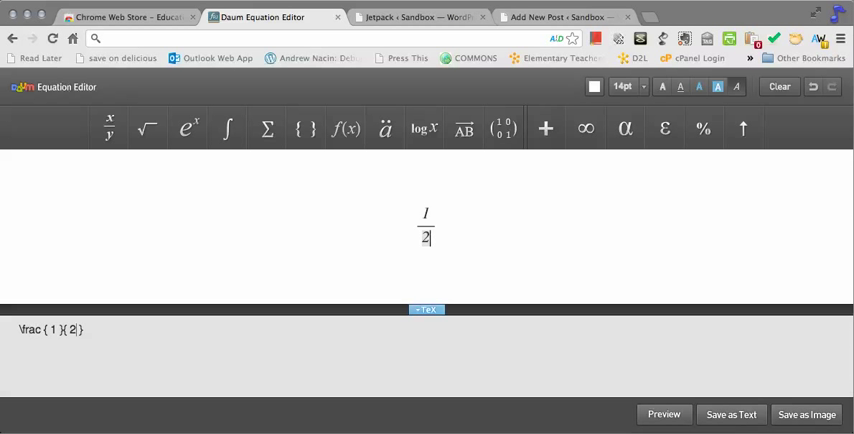
Add a less-than sign after the fraction, giving \frac{1}{2}<
click(546, 128)
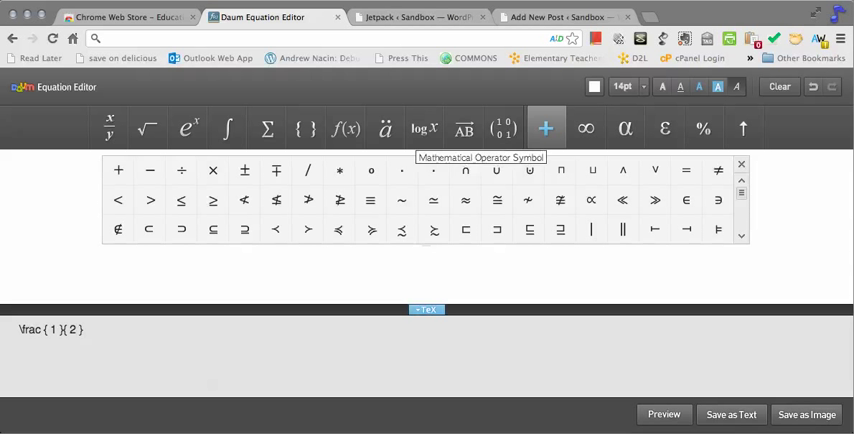
mouse_move(186, 168)
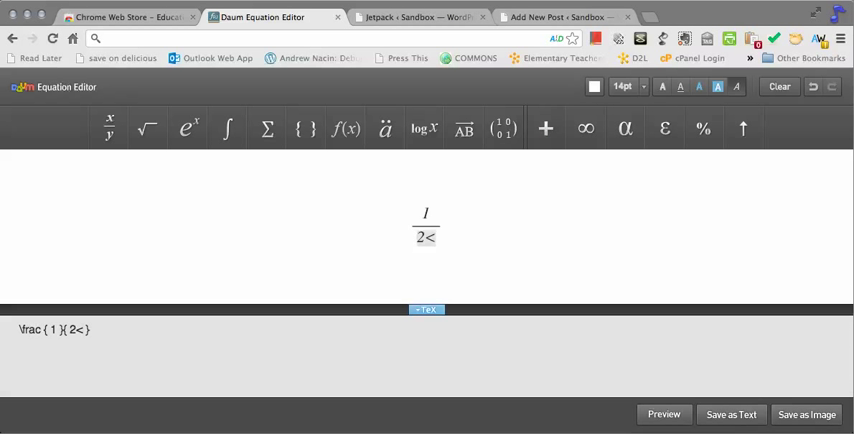
key(Backspace)
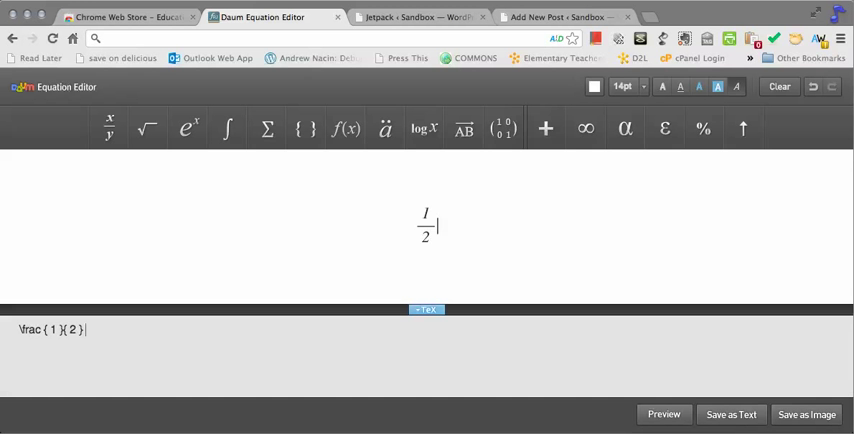
click(504, 130)
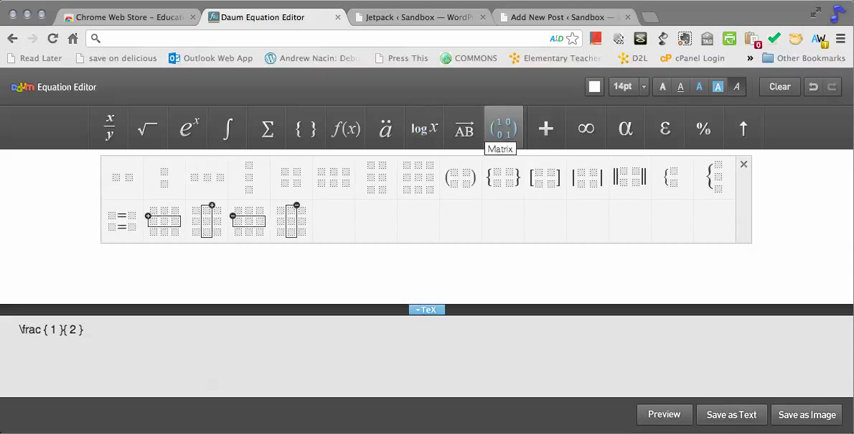
click(547, 128)
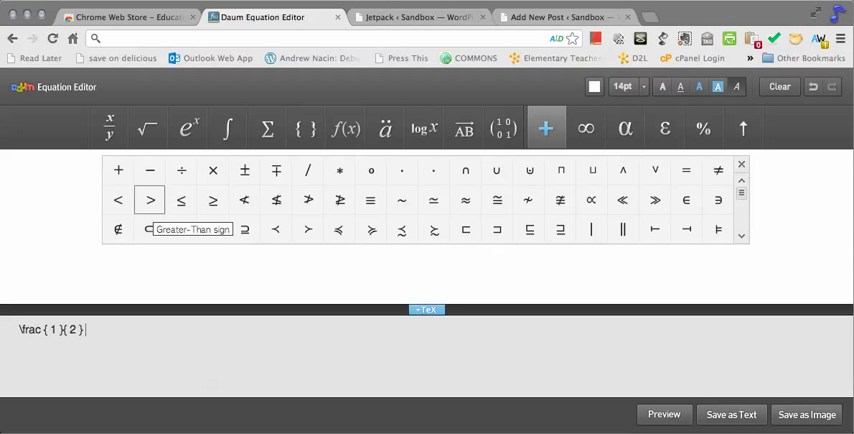
click(117, 195)
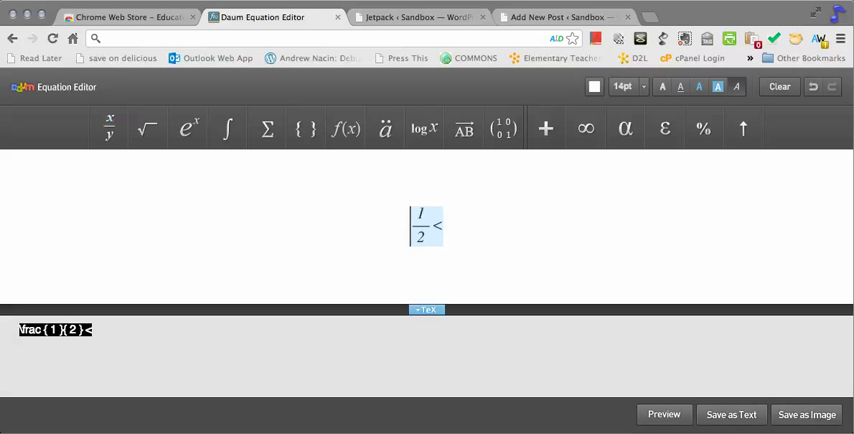
click(564, 16)
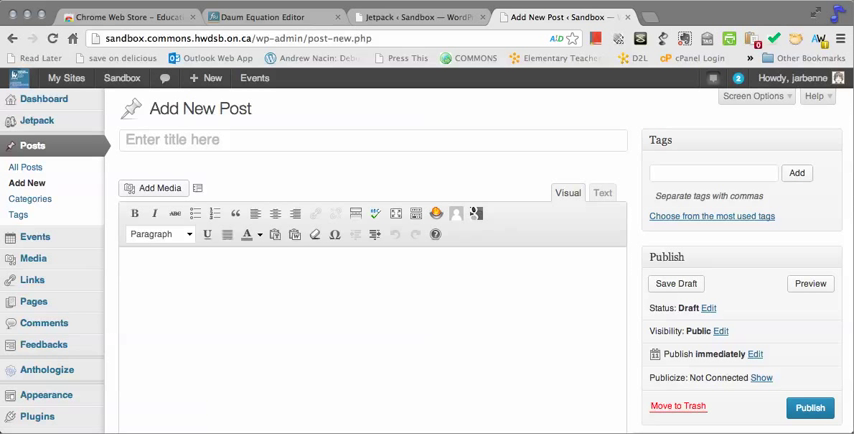
Wrap the pasted TeX code in [latex]...[/latex] shortcode tags in the post body
text([)
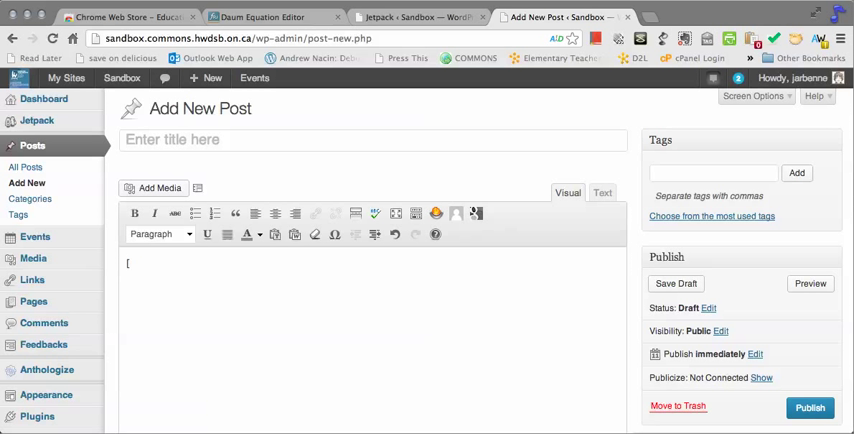
text(latex]\frac { 1 }{ 2 } <)
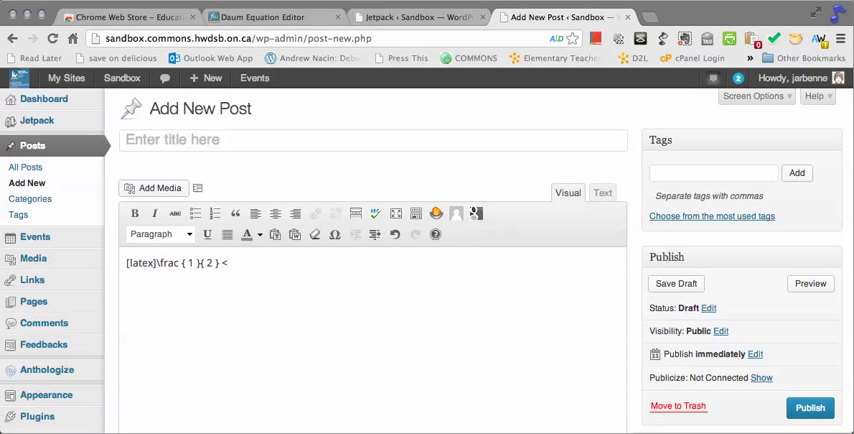
text([)
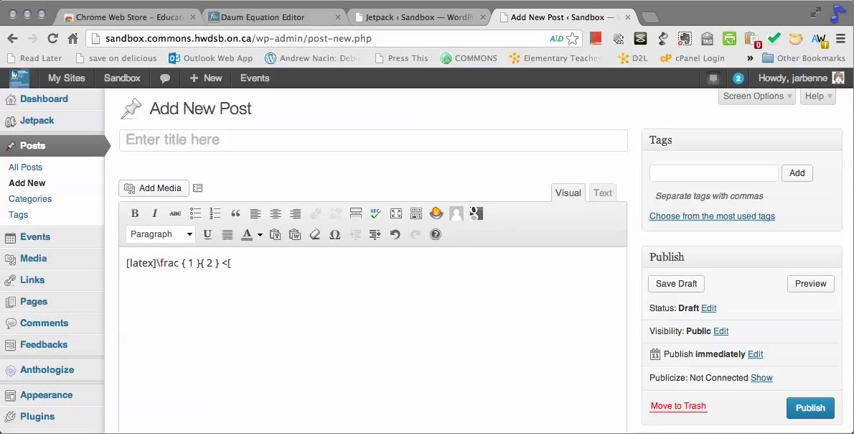
text(/la)
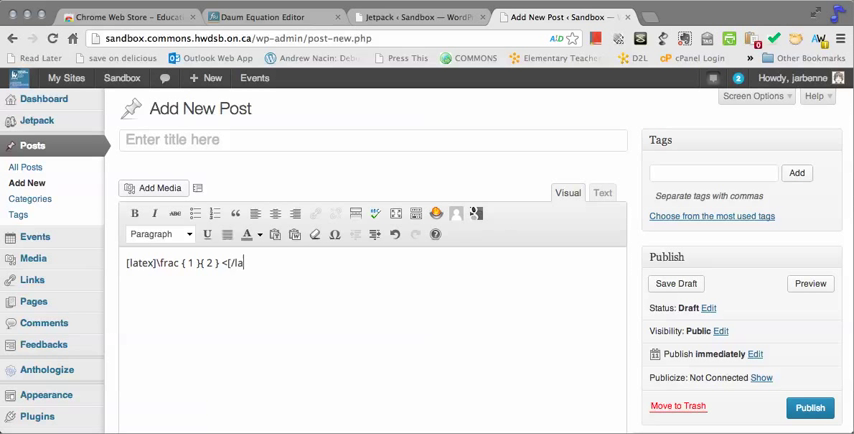
text(tex)
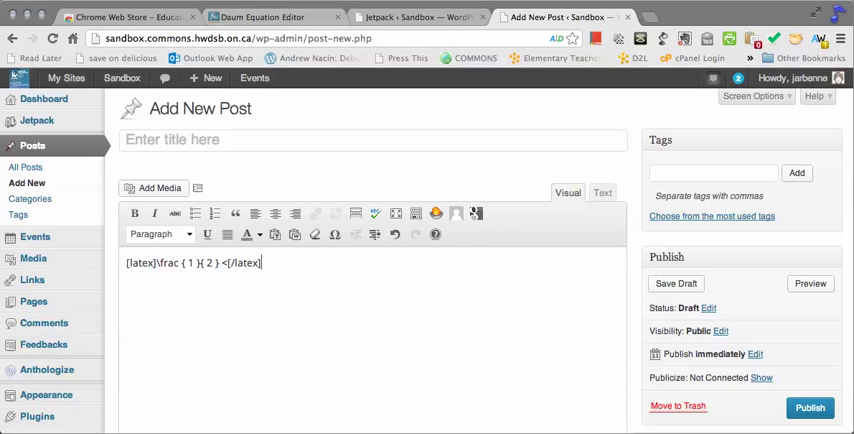
Review the Jetpack LaTeX module's example shortcode syntax, then return to the draft
click(407, 17)
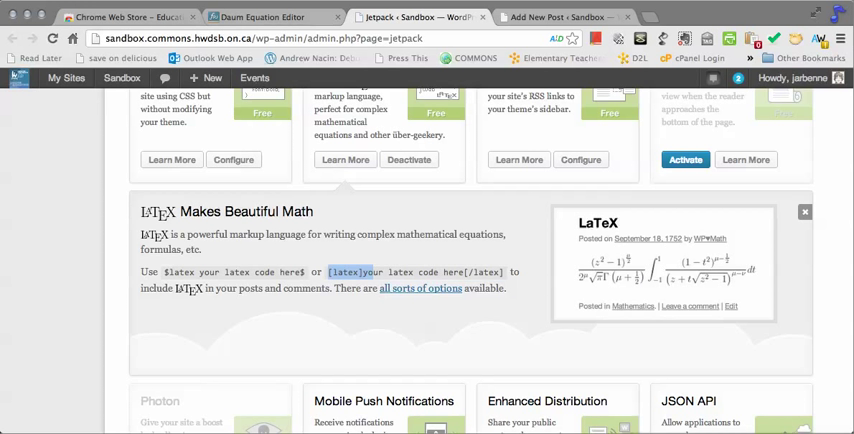
drag(330, 271, 503, 271)
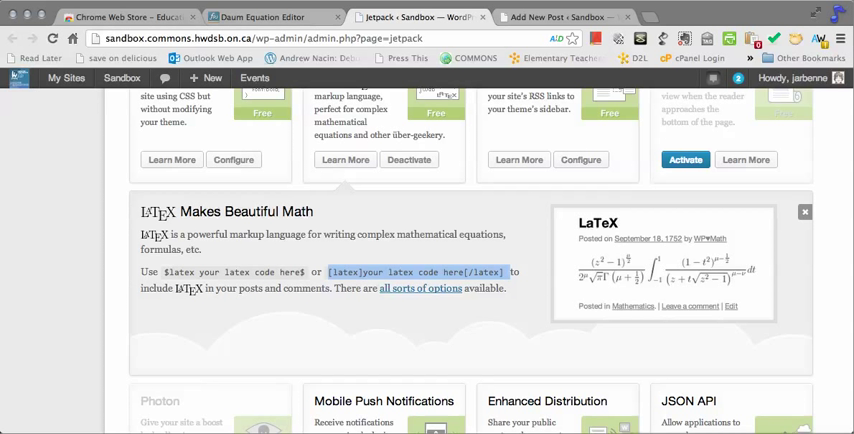
click(554, 15)
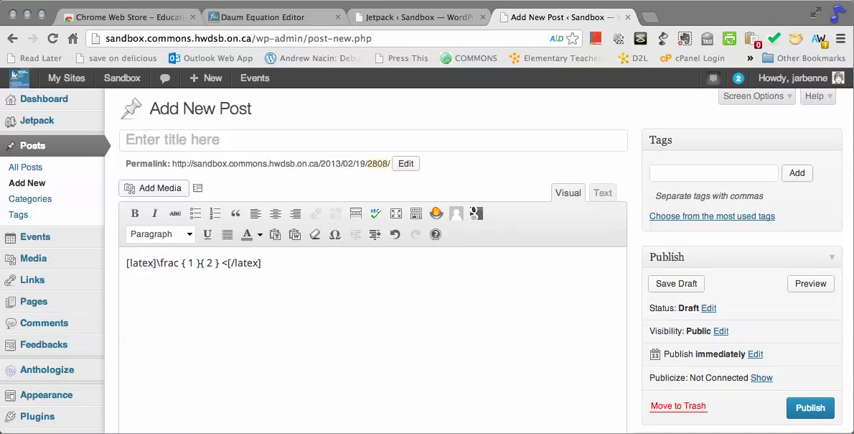
Save the post as a draft and preview it with the rendered 1/2 < fraction
click(685, 283)
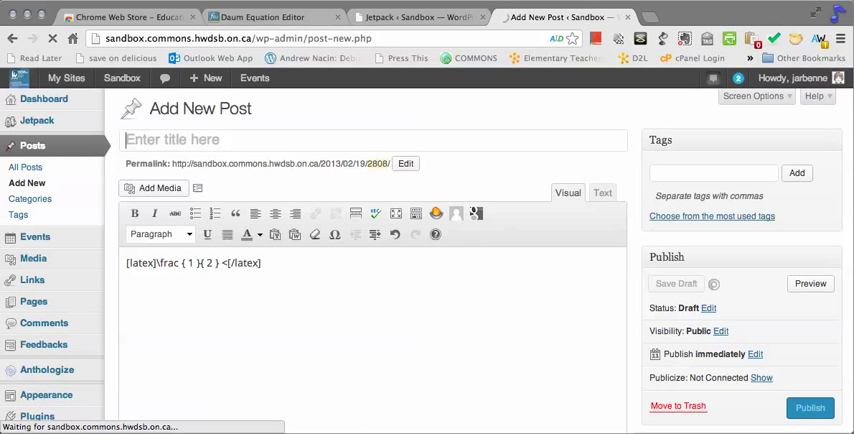
click(270, 17)
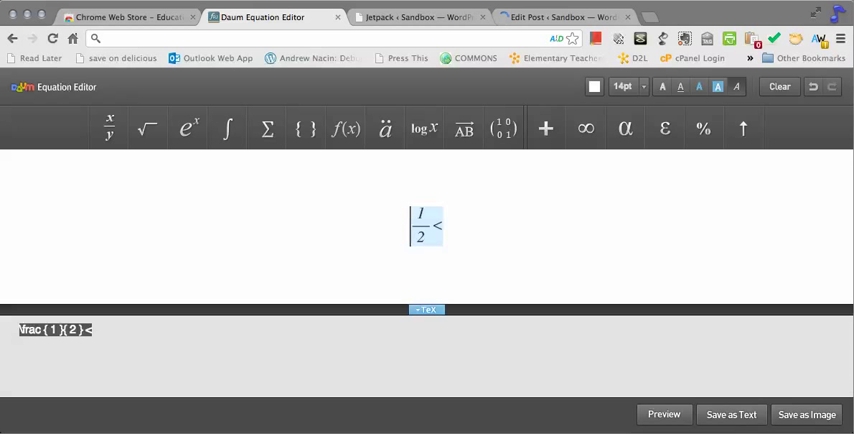
click(565, 16)
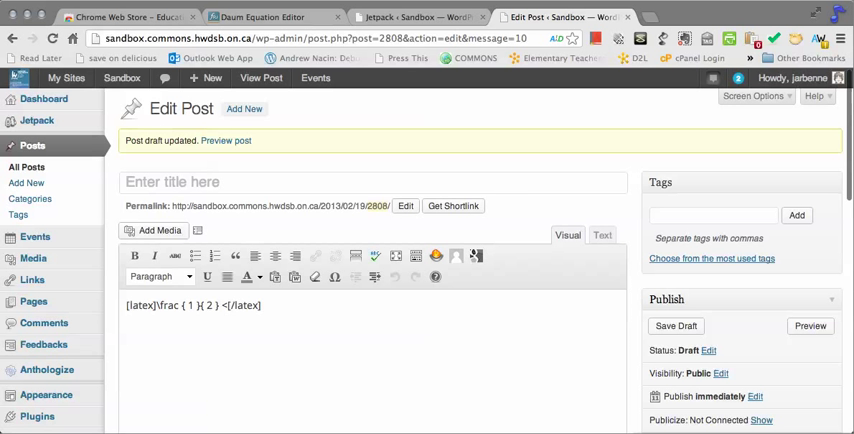
click(237, 140)
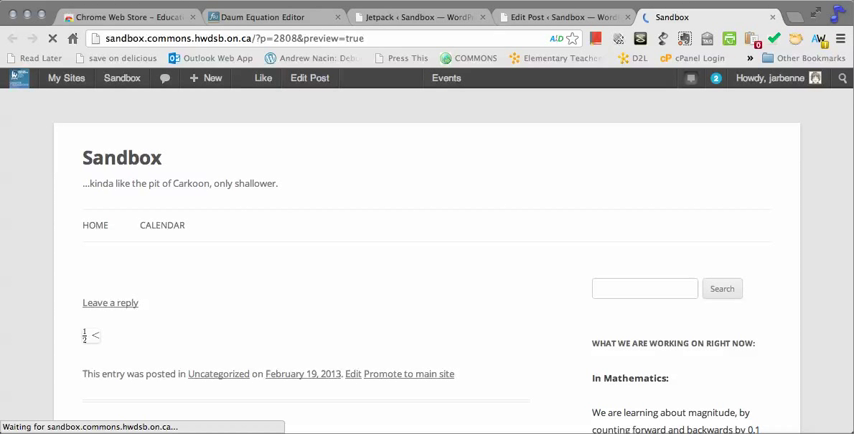